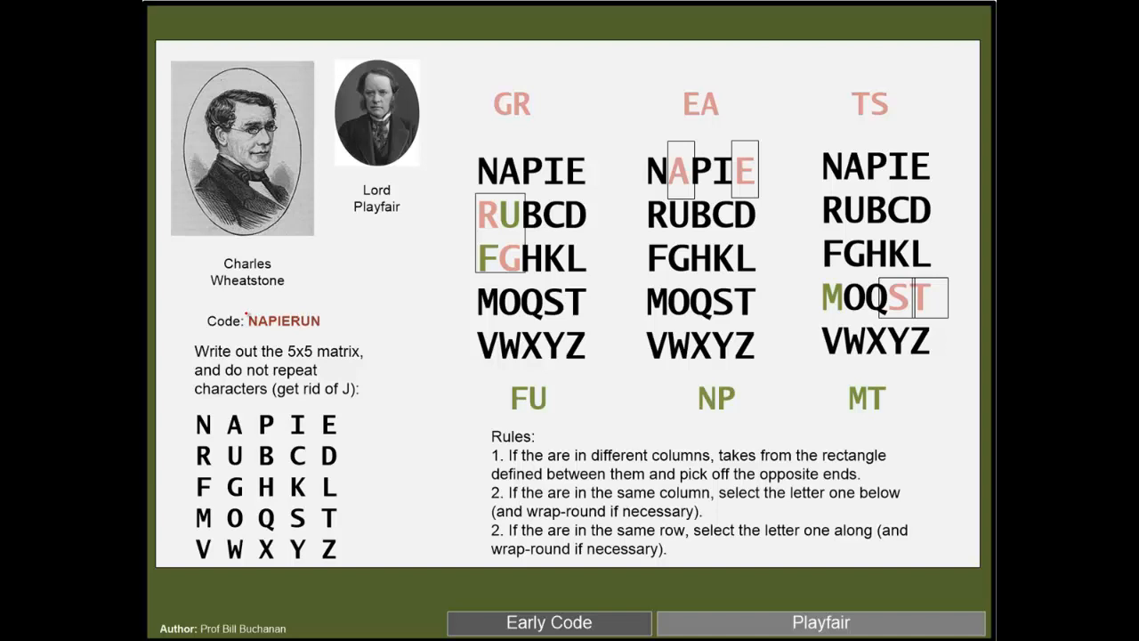
Step: Ink-mark the key NAPIERUN and the first rows of the written-out 5x5 matrix
drag(251, 317, 335, 313)
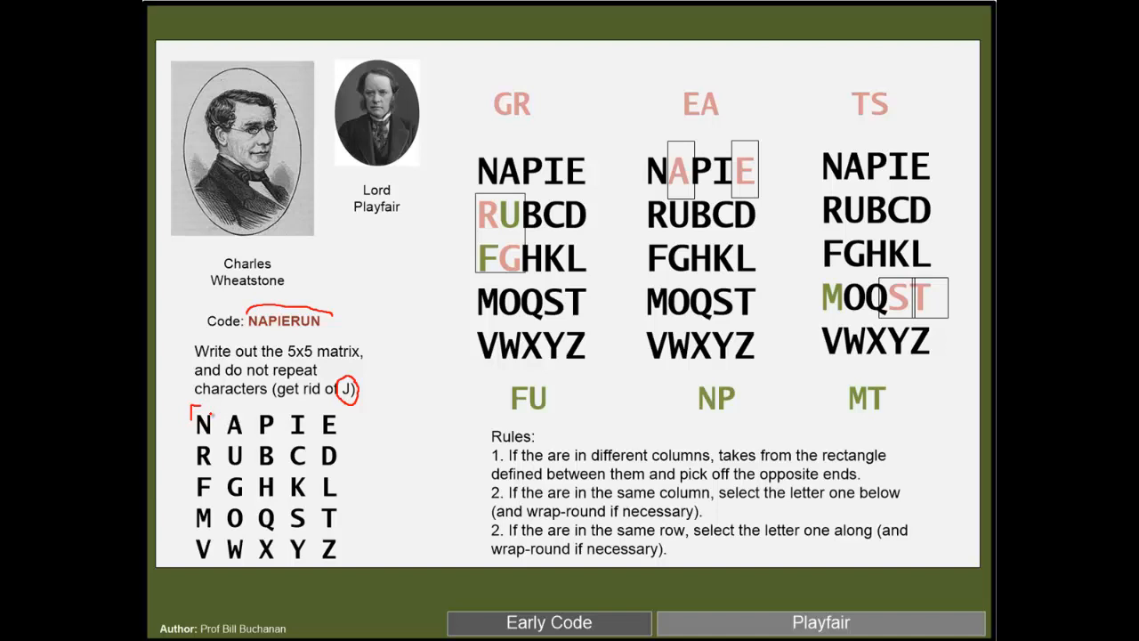
drag(203, 413, 267, 406)
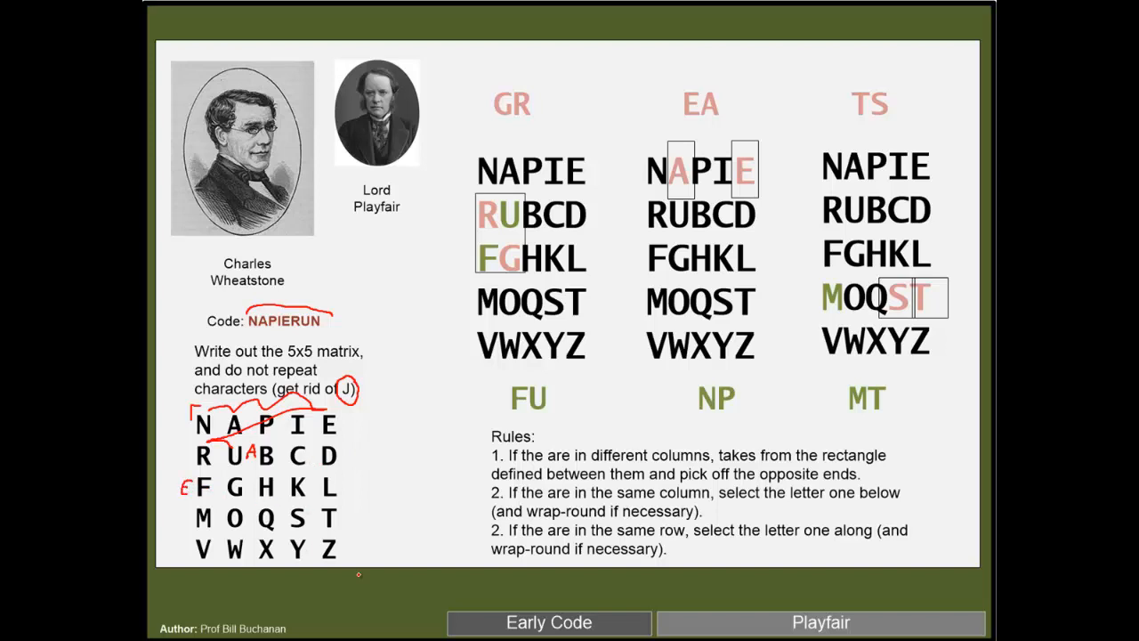
mouse_move(448, 194)
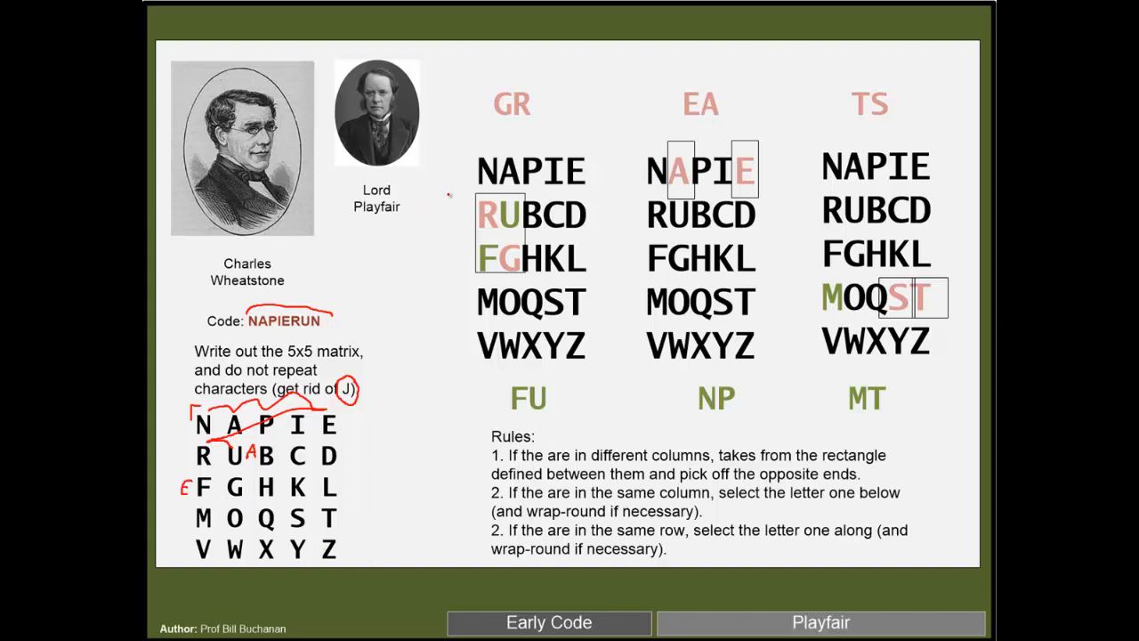
Step: Circle the GR pair and the EA pair with their rectangles in the matrix
drag(487, 87, 533, 86)
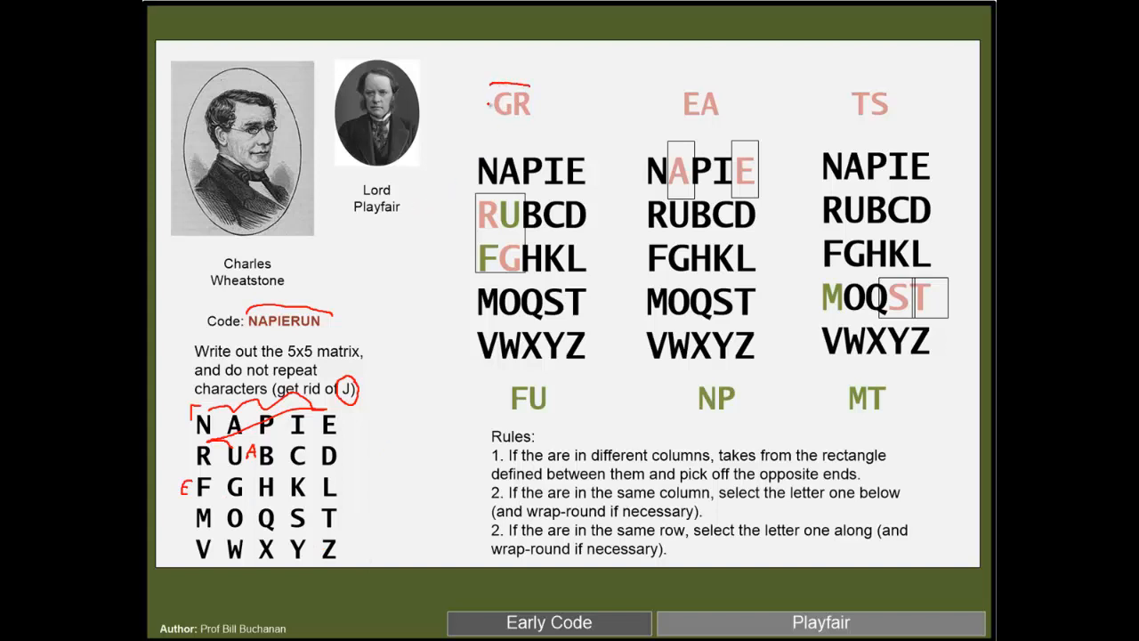
drag(488, 80, 552, 133)
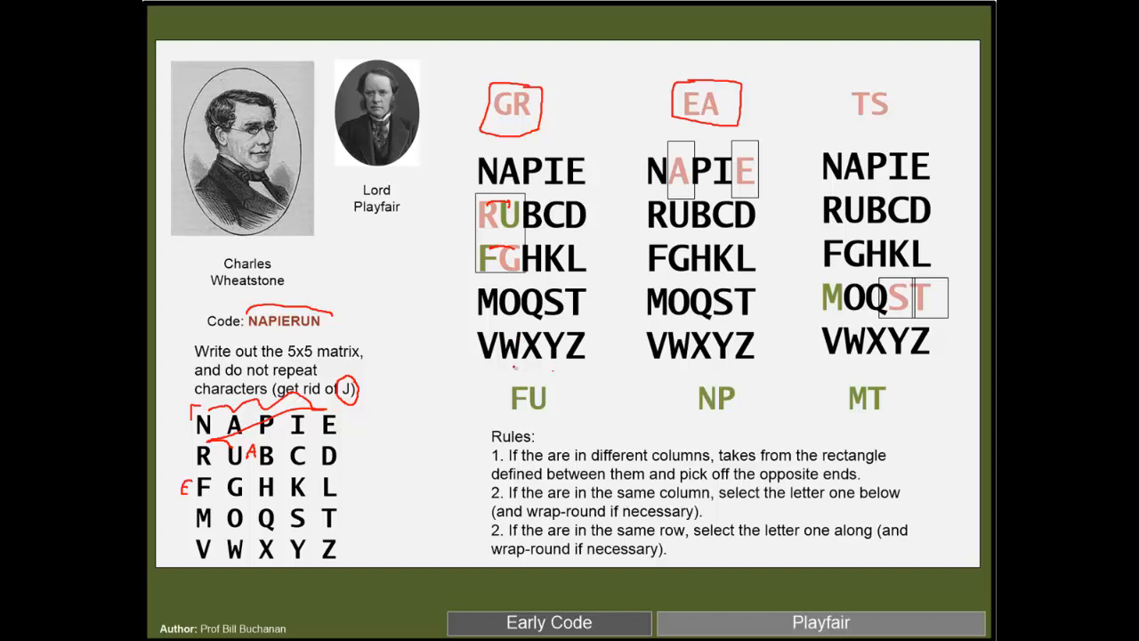
drag(498, 377, 552, 418)
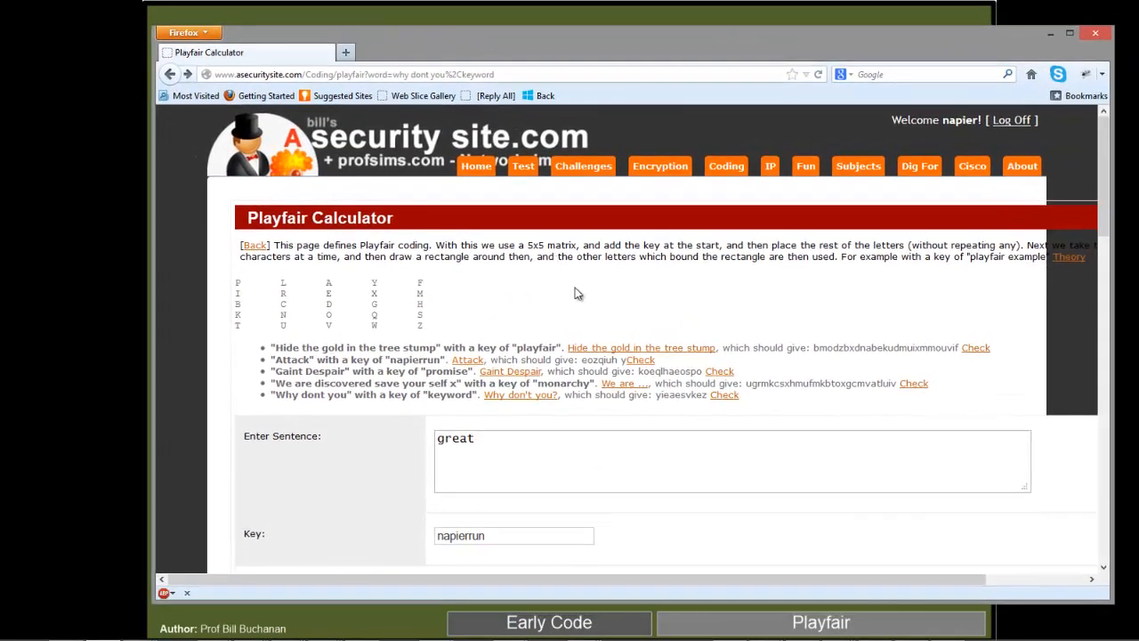
Step: Change the sentence to 'greats', analyse it, and select the resulting code funpmt
click(524, 441)
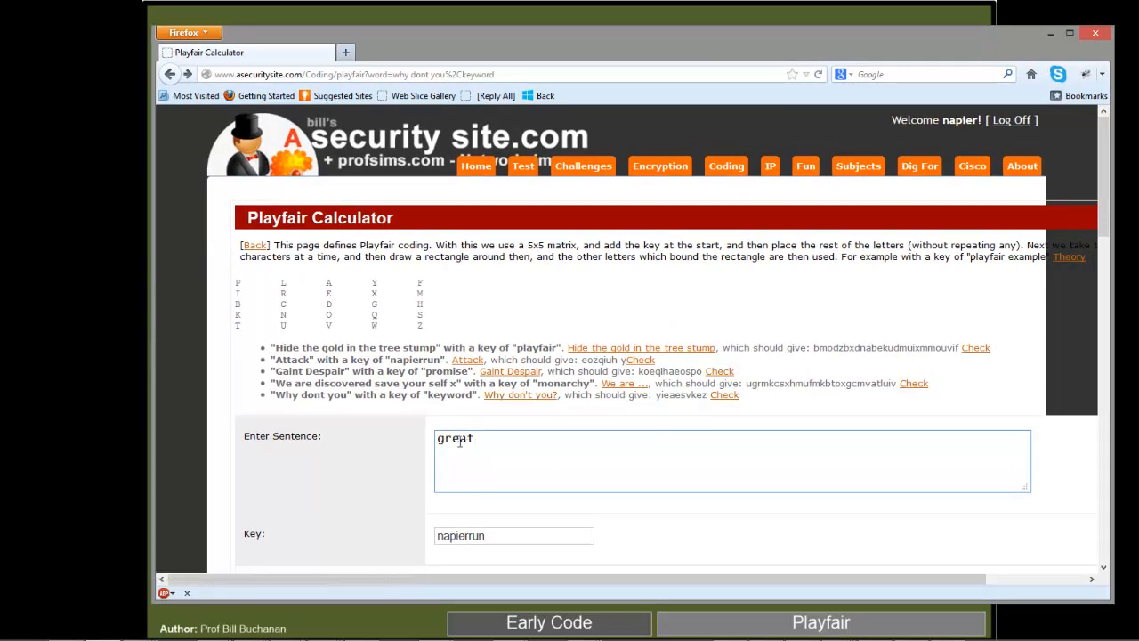
text(s)
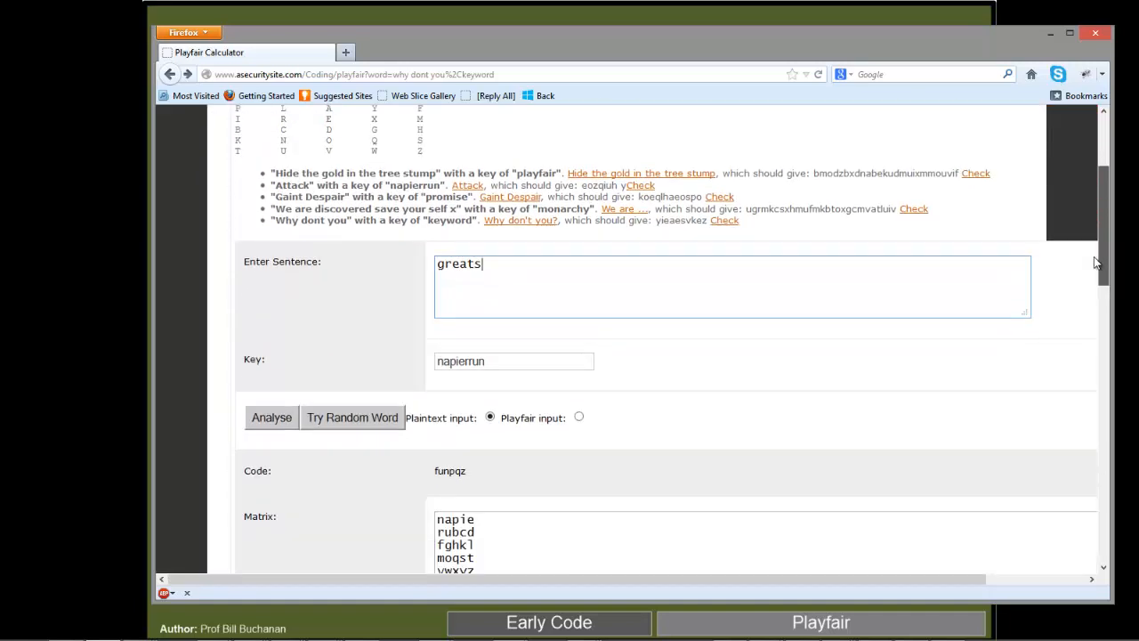
scroll(down, 3)
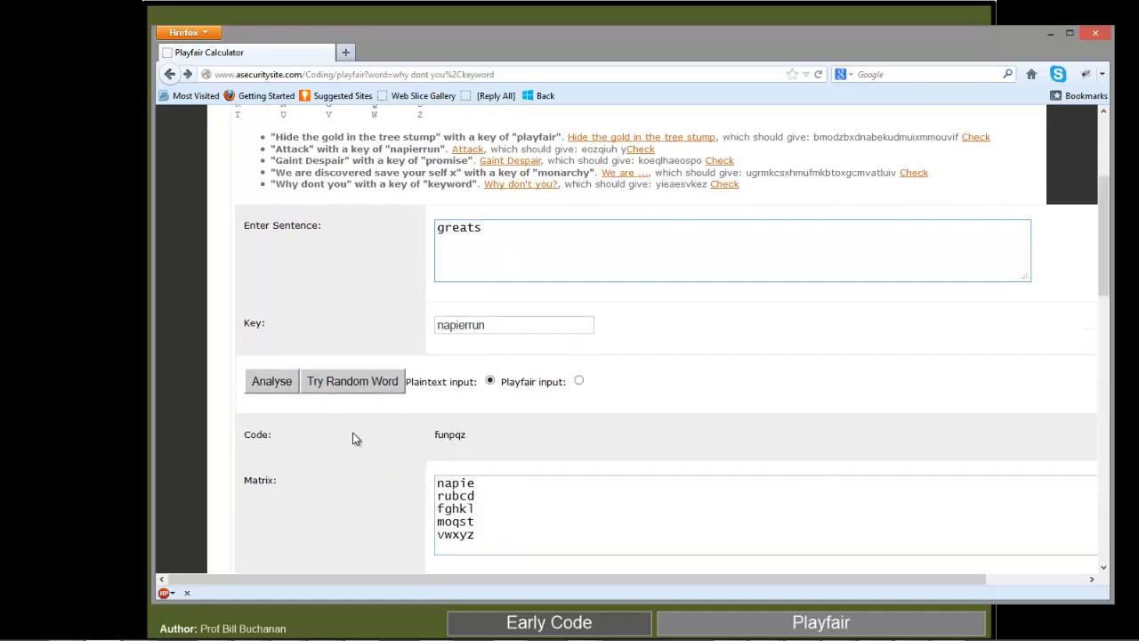
click(270, 381)
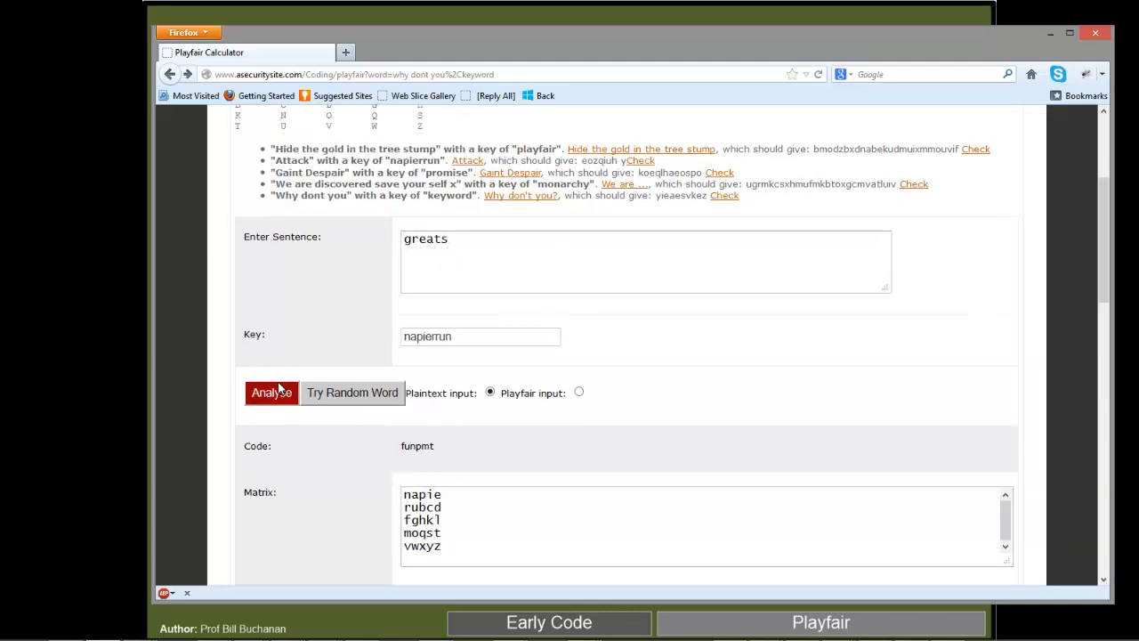
double_click(416, 445)
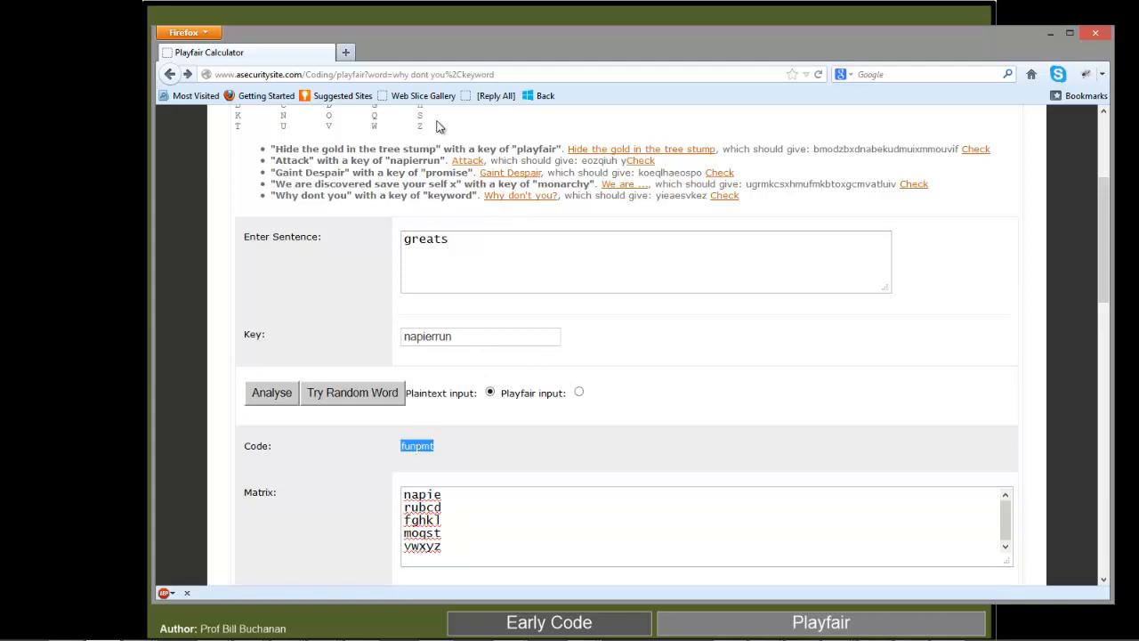
Step: Enter funpmt as Playfair ciphertext, analyse, and highlight the recovered plaintext greats
text(funpmt)
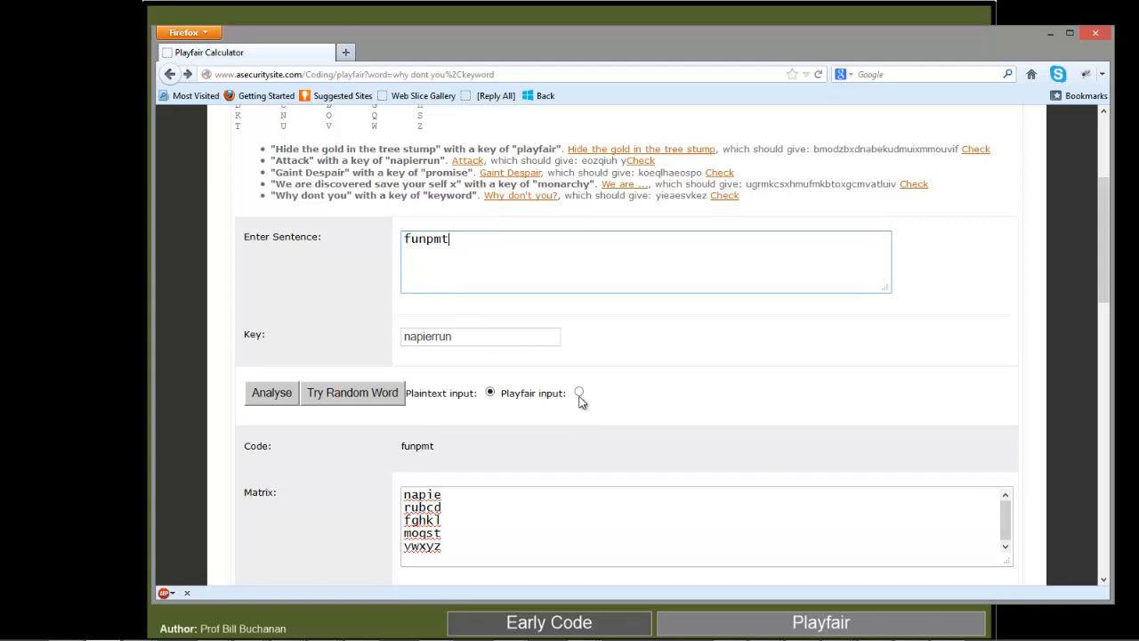
click(579, 393)
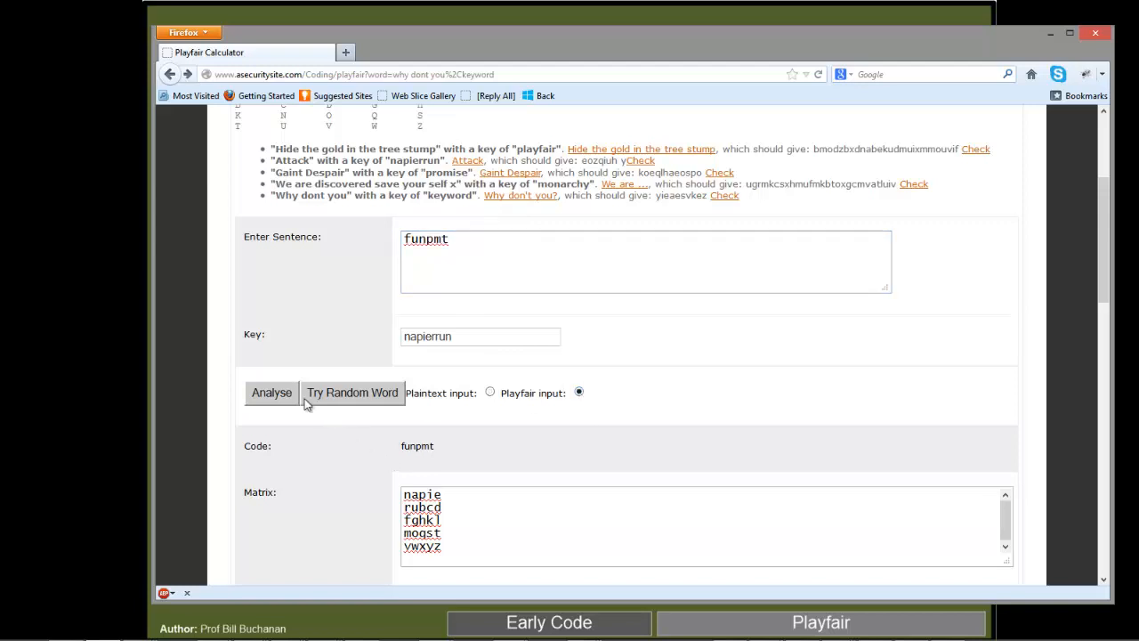
click(271, 394)
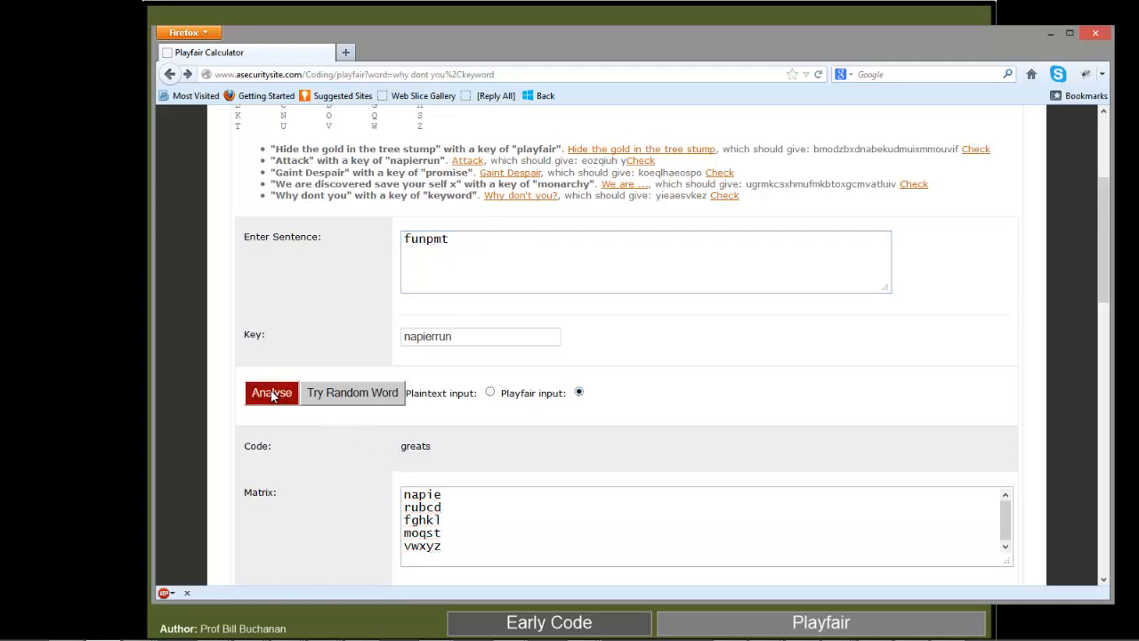
click(270, 393)
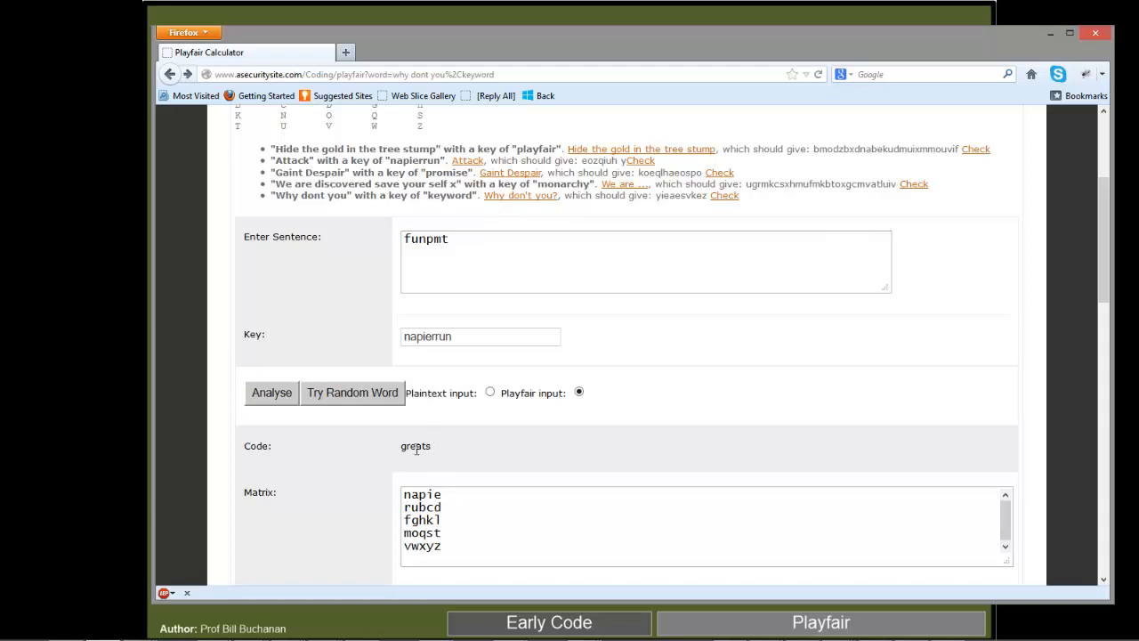
drag(423, 505, 442, 544)
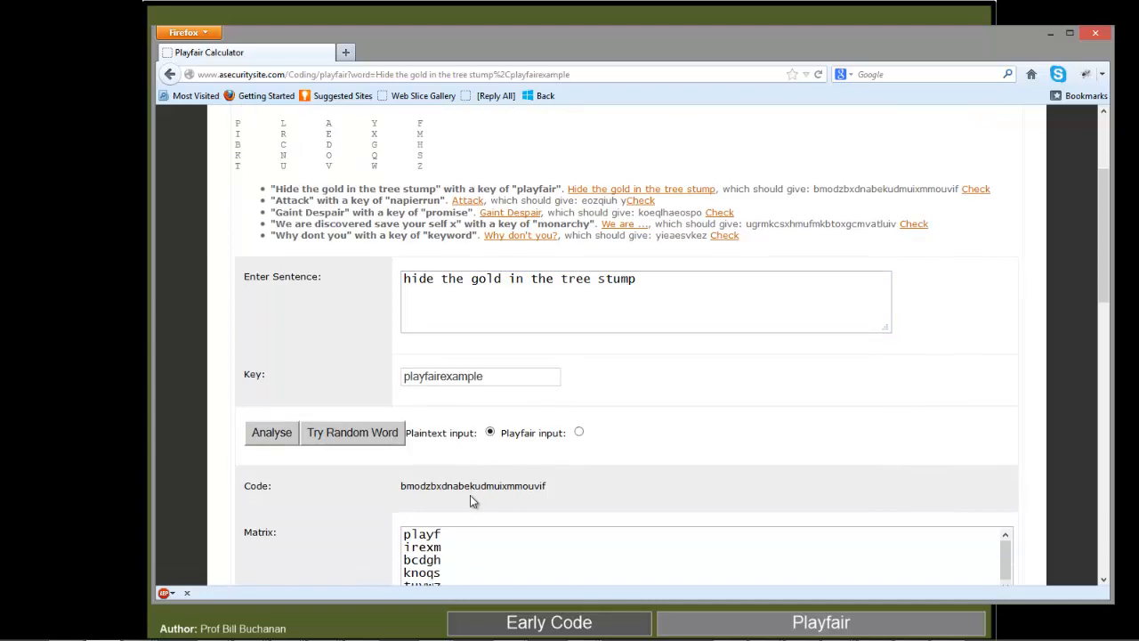
scroll(down, 3)
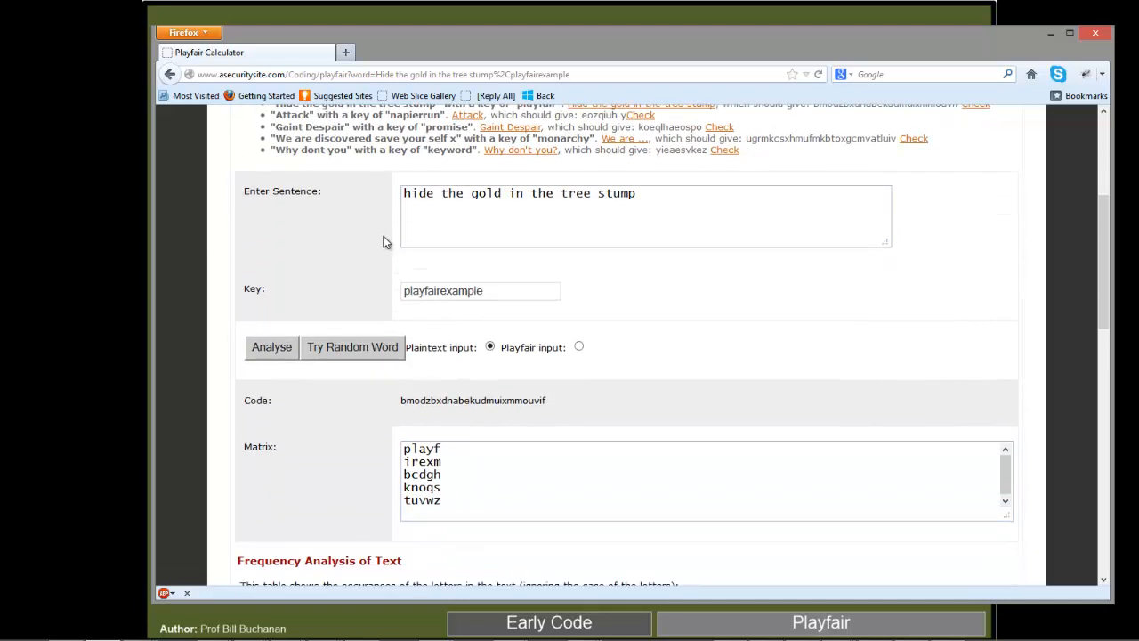
click(480, 290)
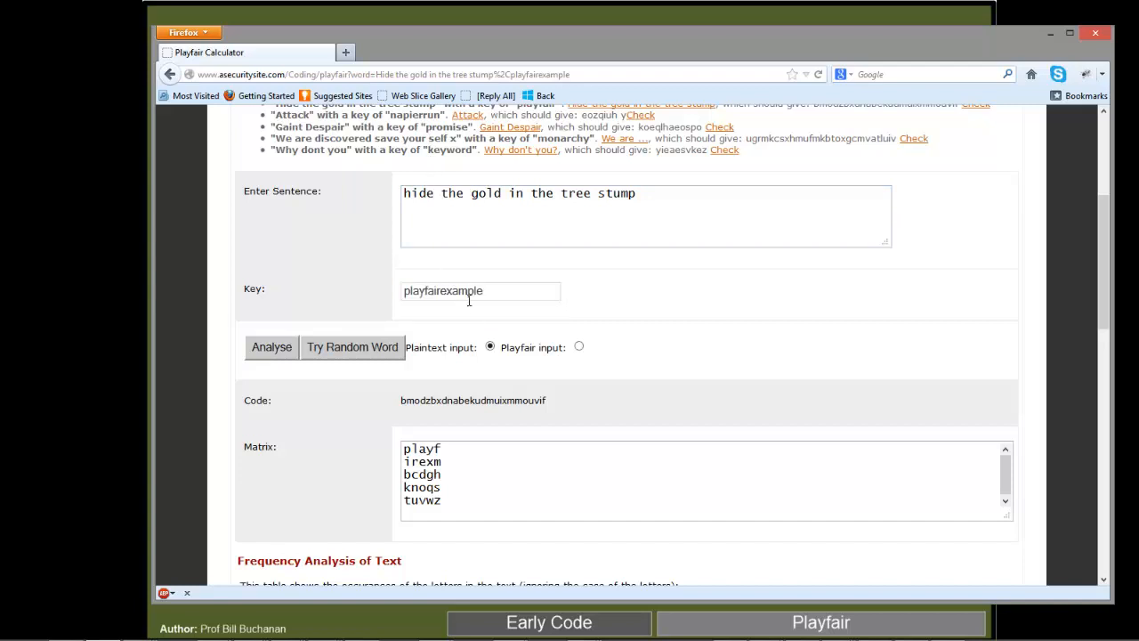
mouse_move(530, 420)
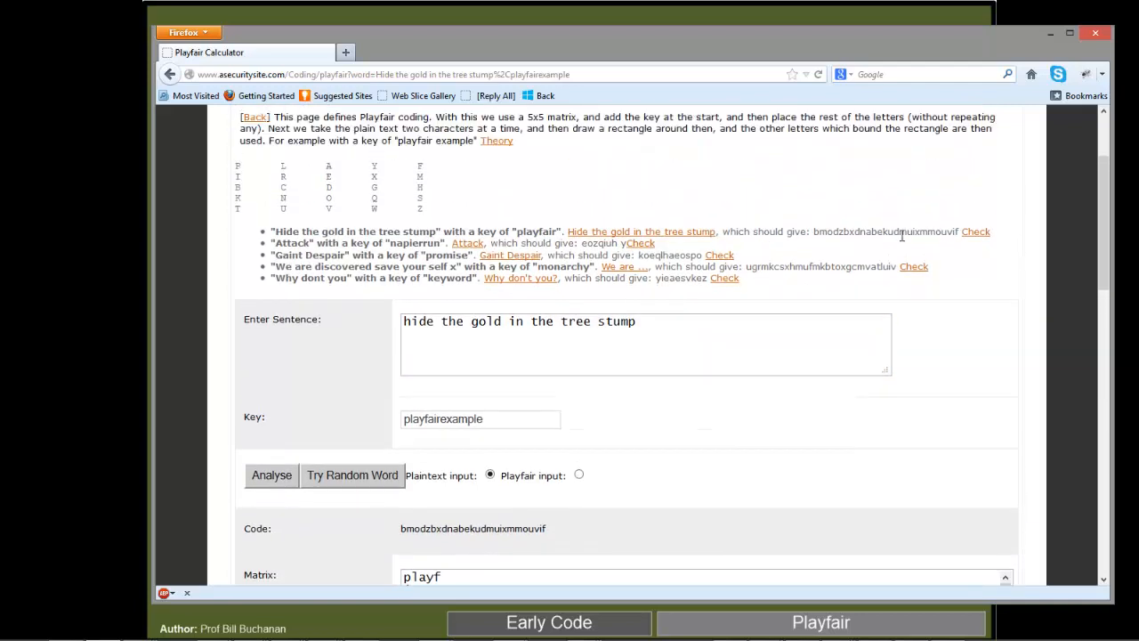
drag(811, 231, 958, 231)
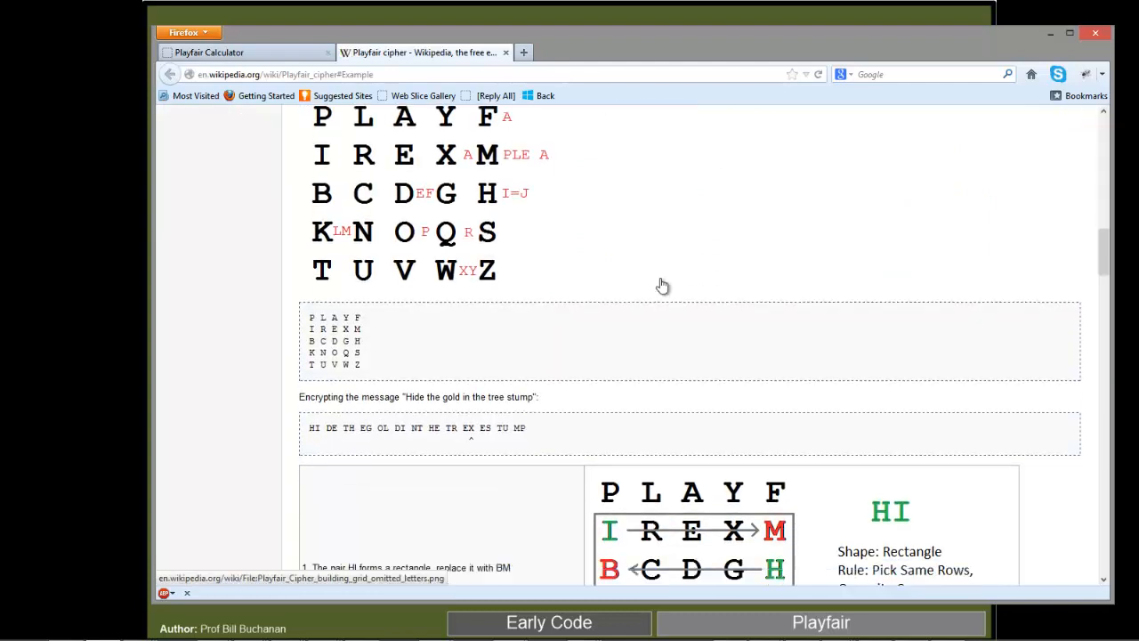
Step: Scroll to the Wikipedia example's final ciphertext BMODZBXDNABEKUDMUIXMMOUVIF, select it, and return to the calculator
scroll(down, 3)
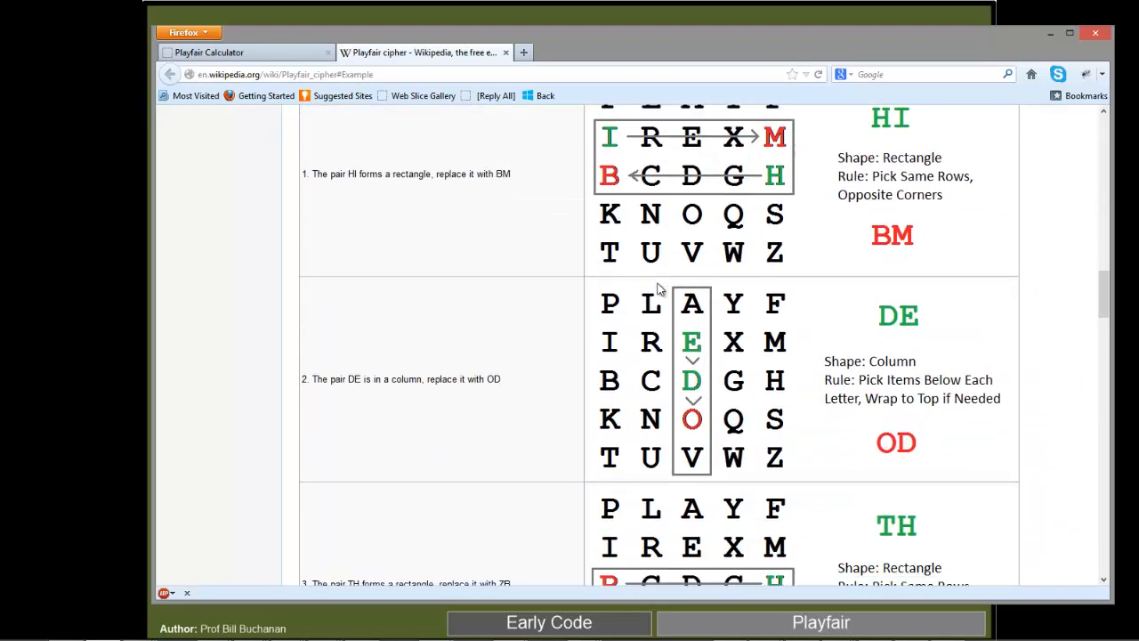
scroll(down, 3)
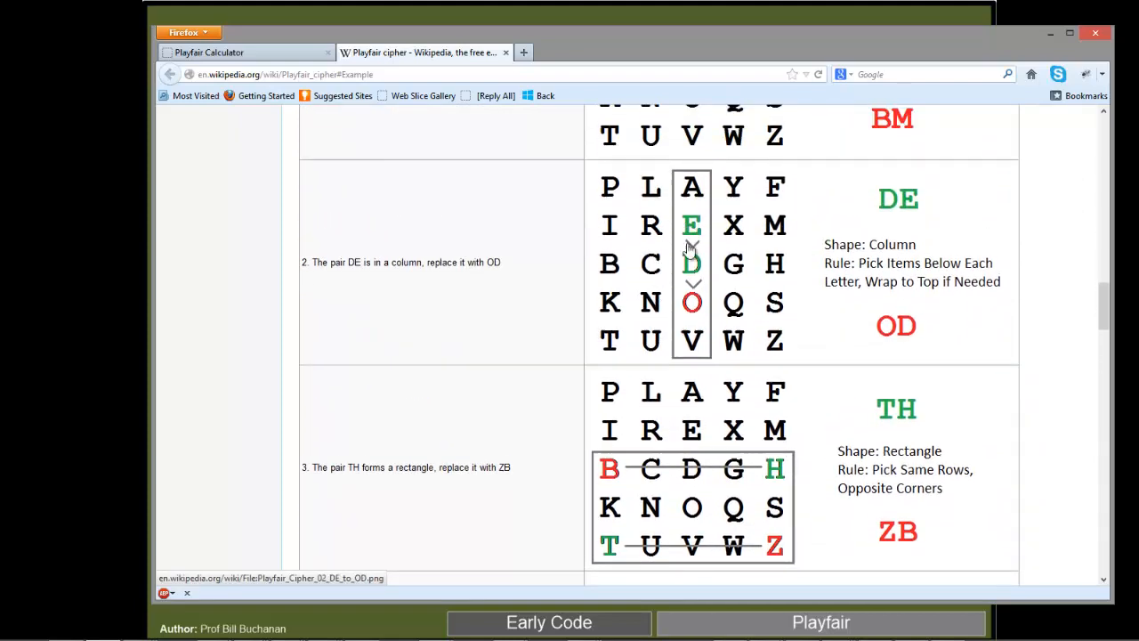
scroll(down, 3)
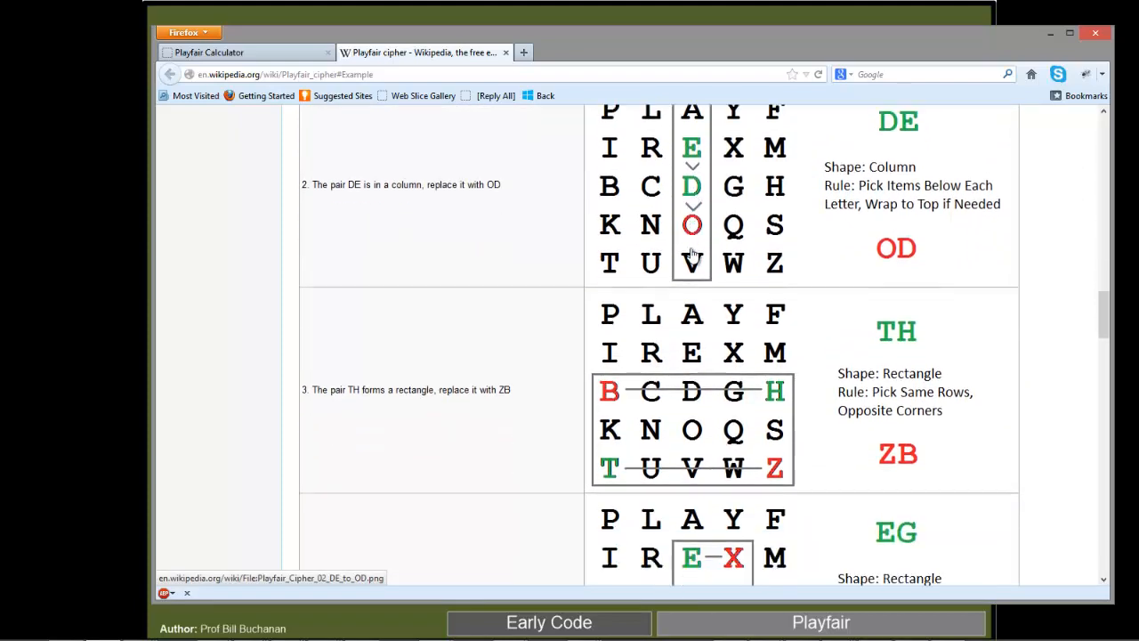
scroll(down, 3)
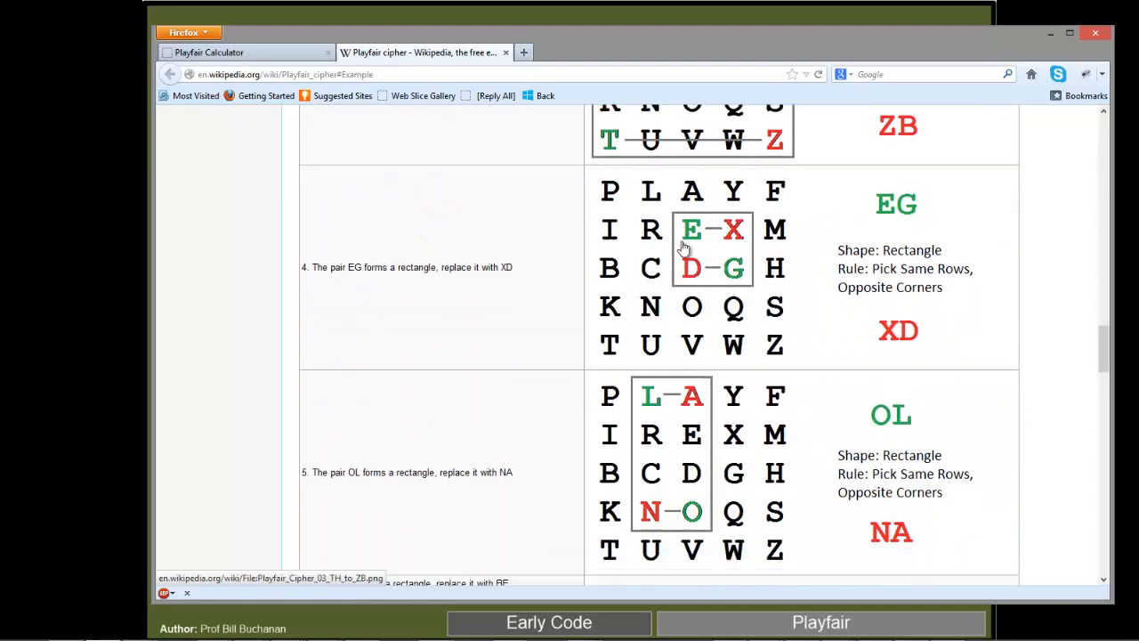
scroll(down, 3)
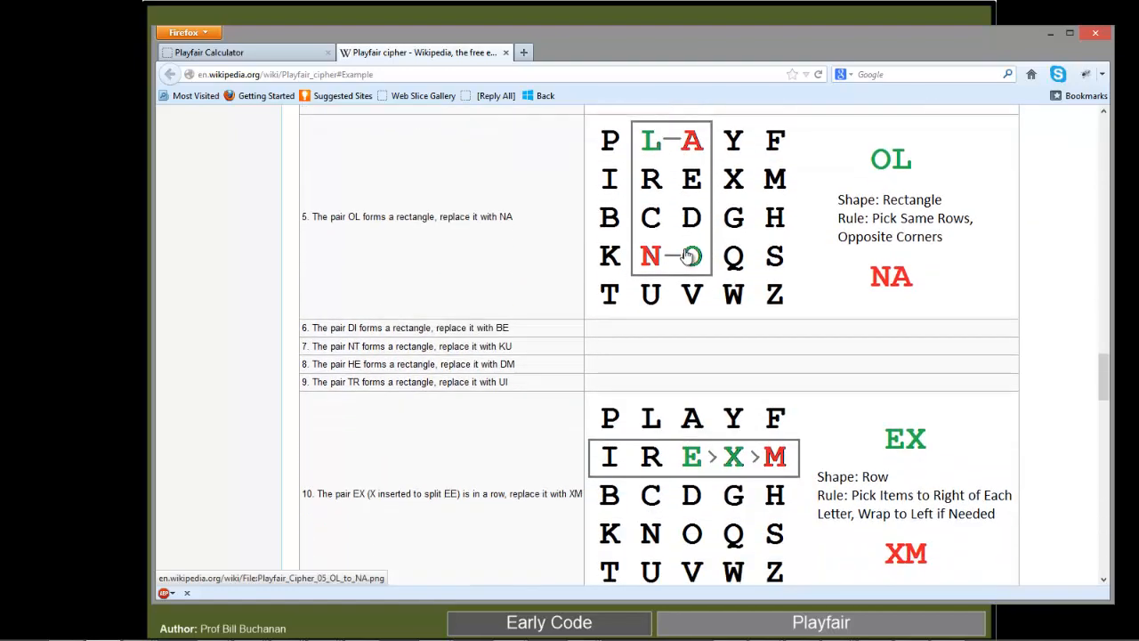
scroll(down, 3)
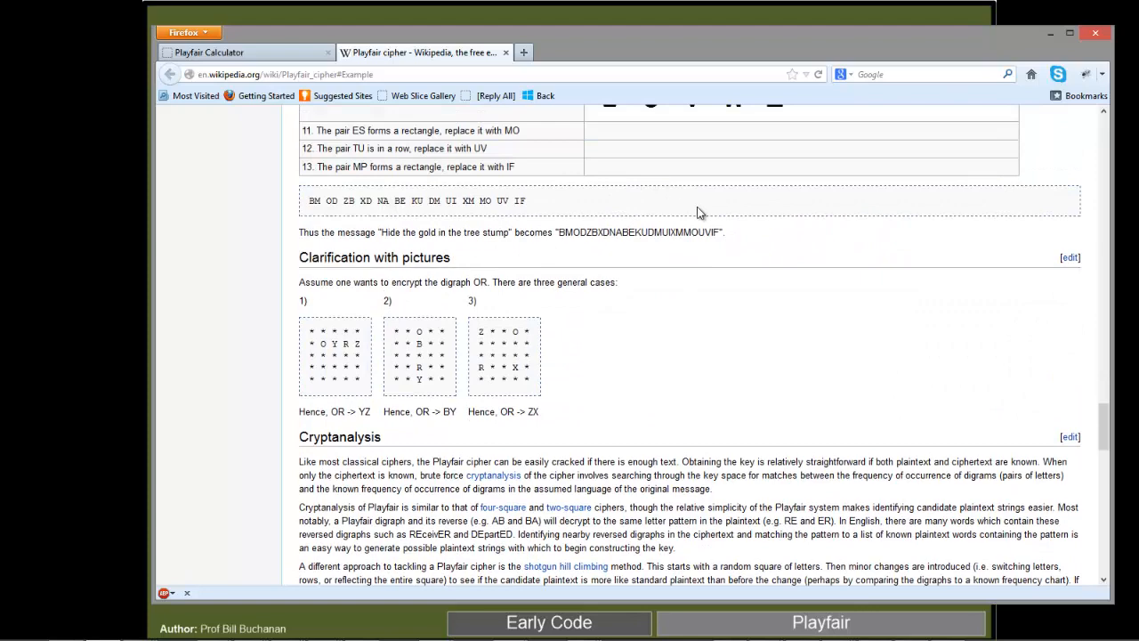
drag(584, 232, 723, 232)
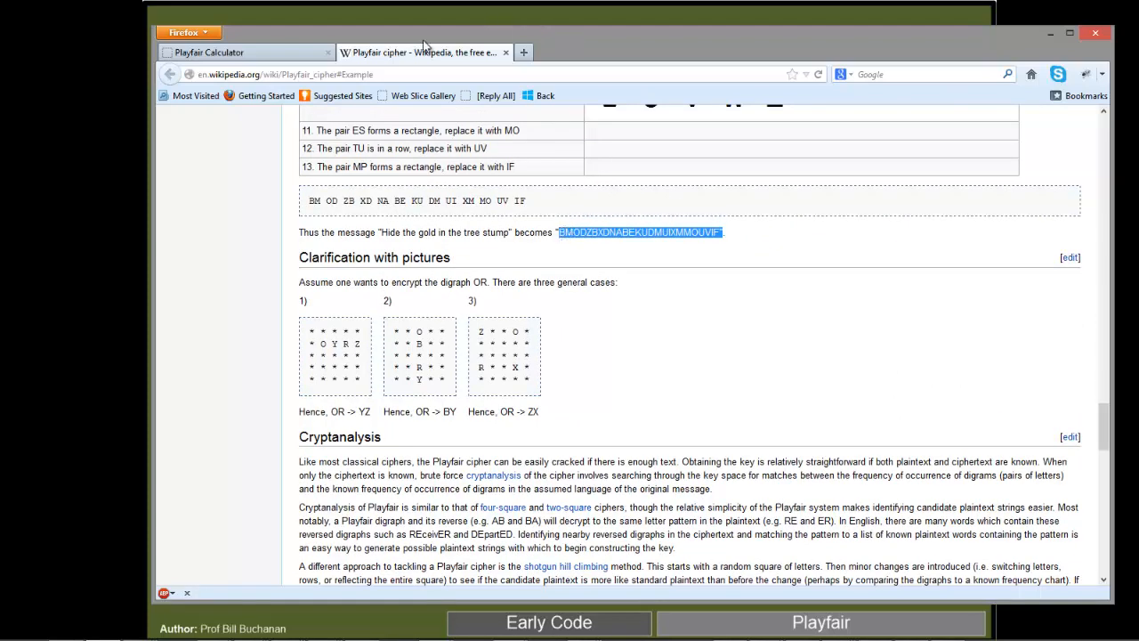
click(246, 51)
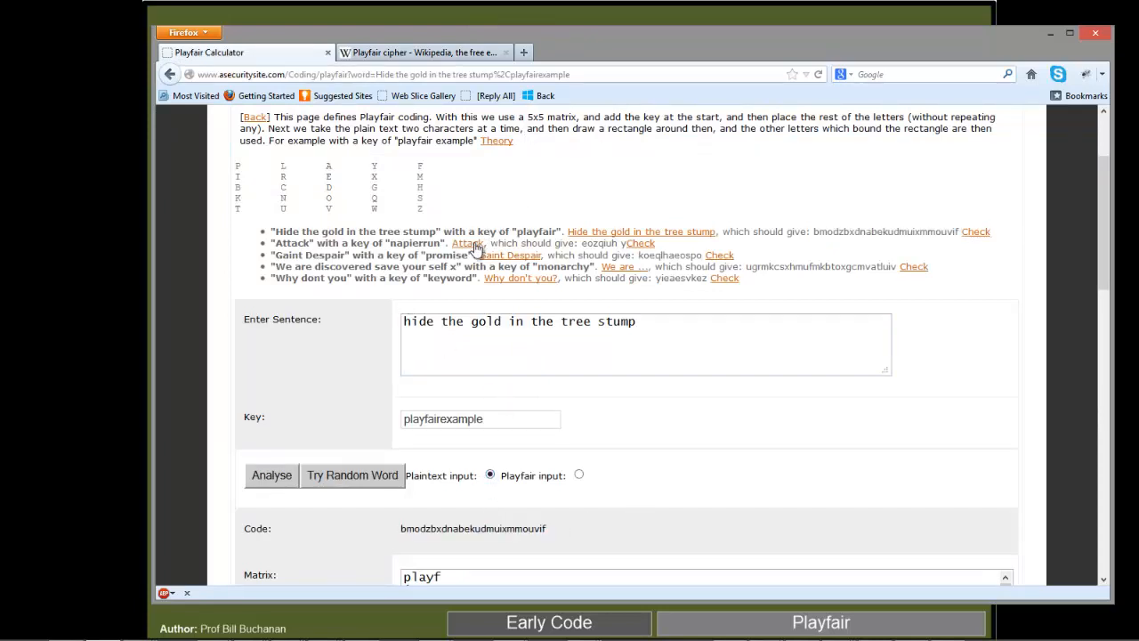
click(466, 242)
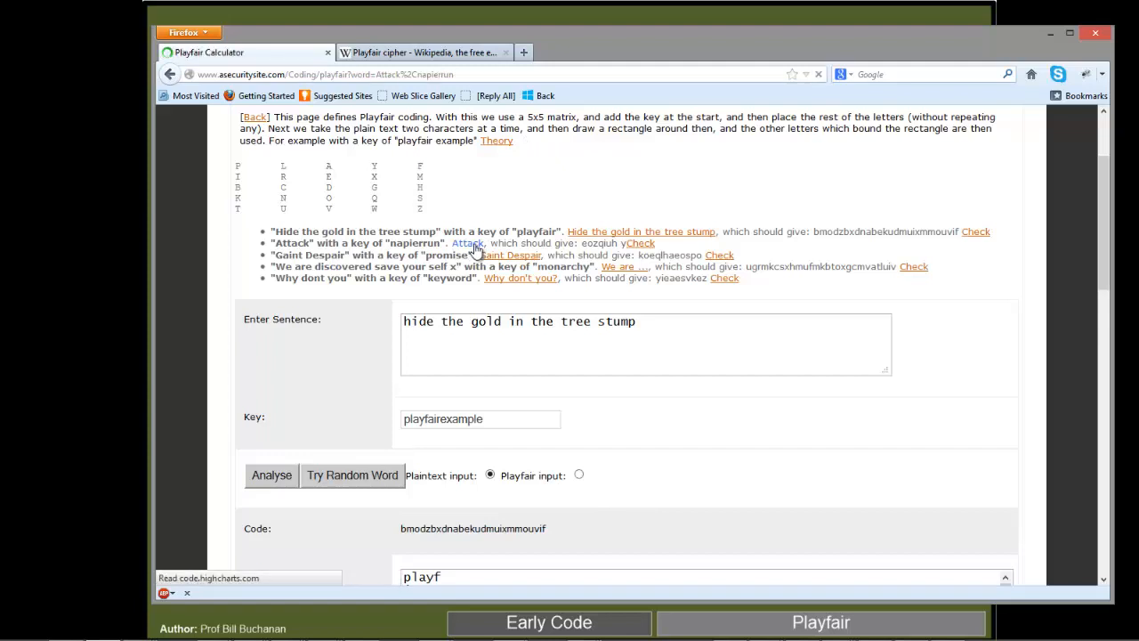
click(466, 242)
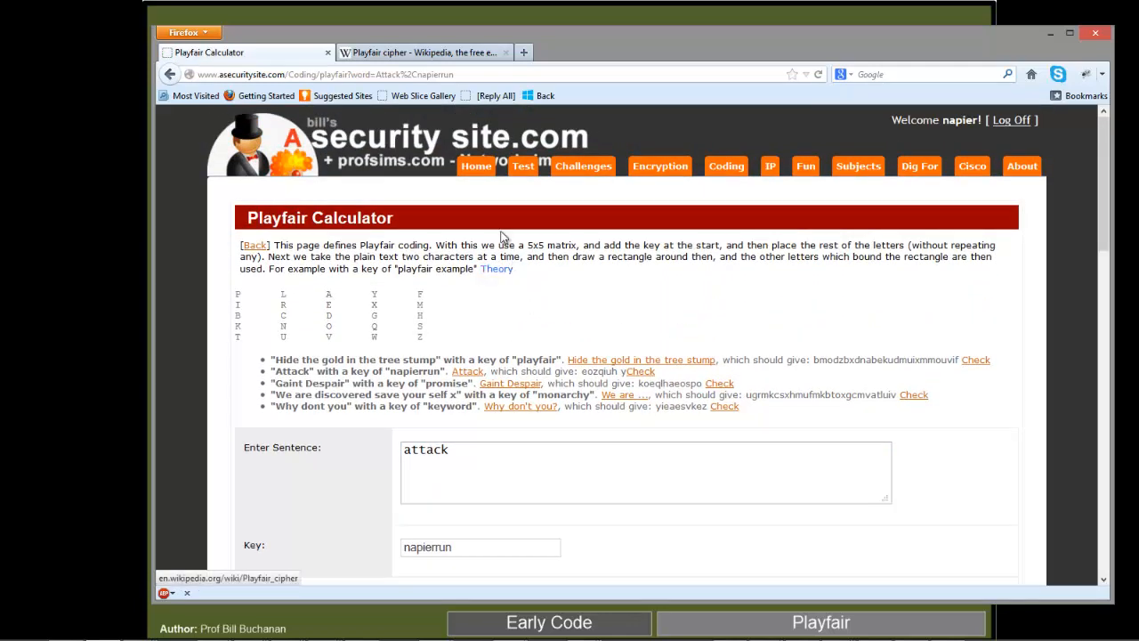
scroll(down, 3)
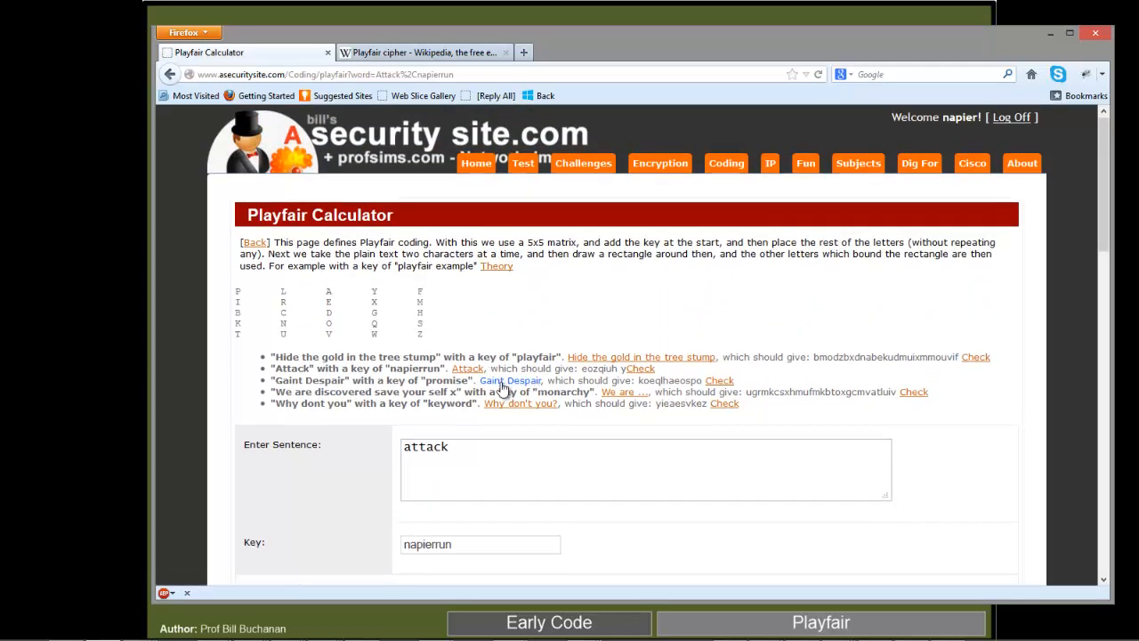
click(509, 381)
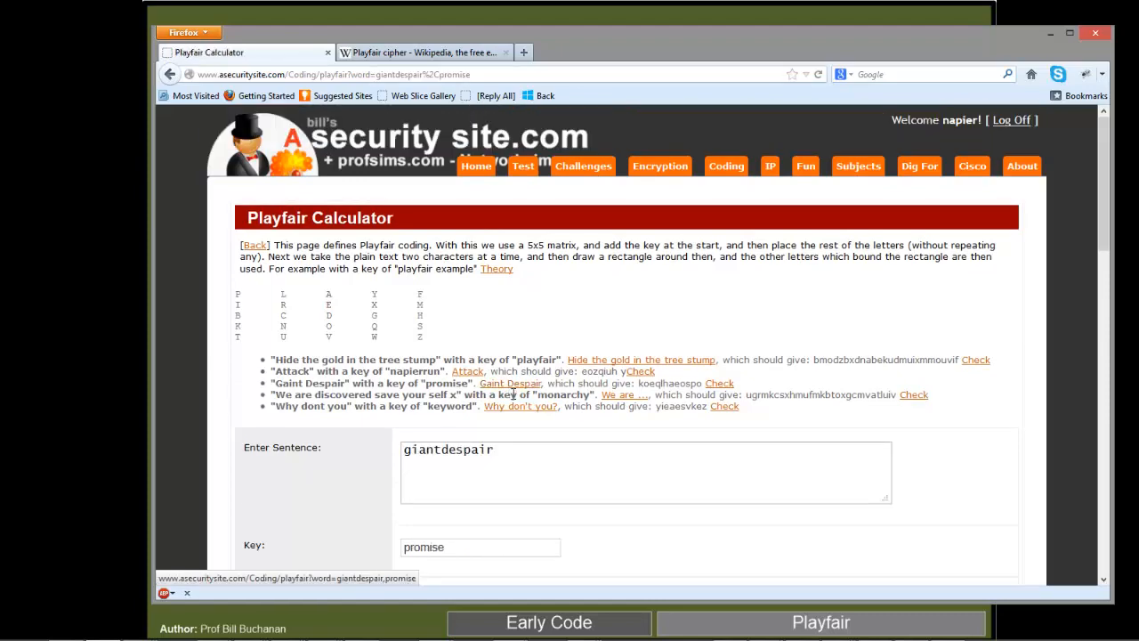
scroll(down, 3)
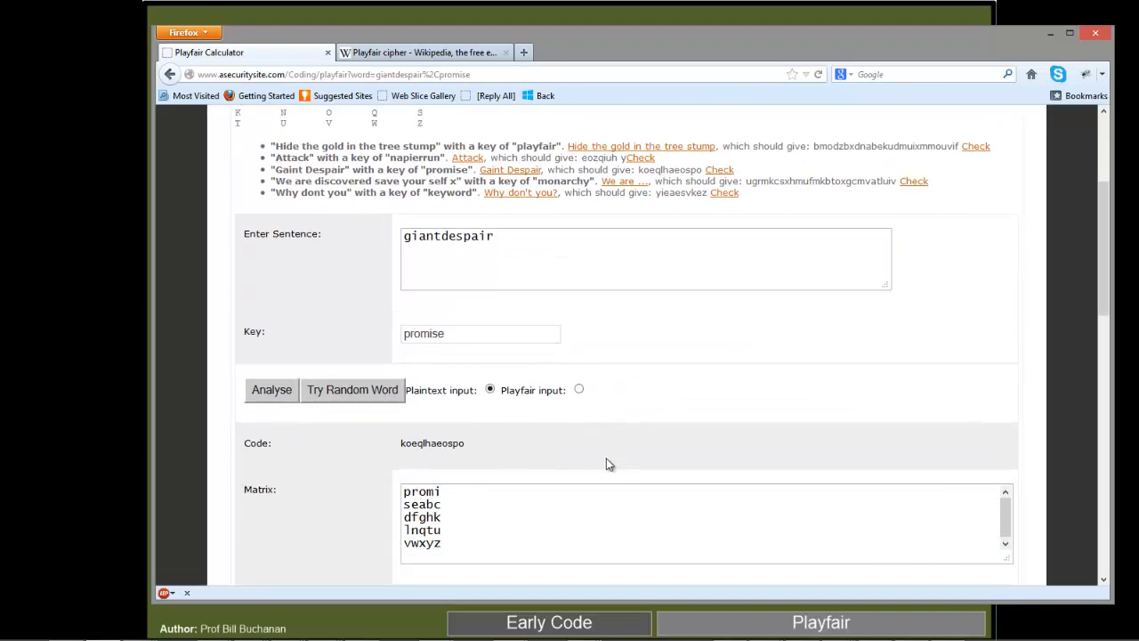